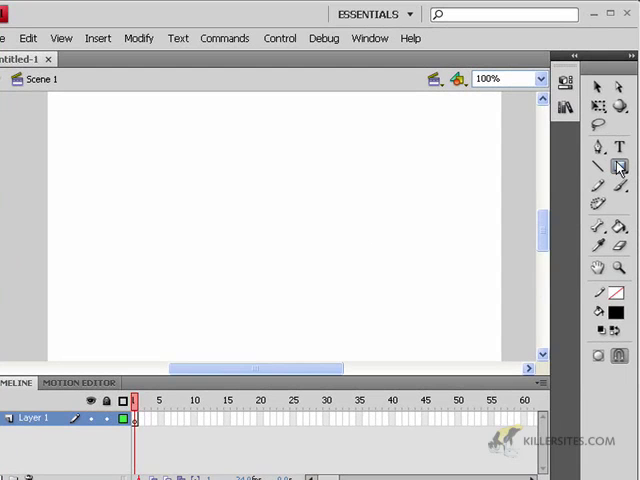
{"action": "mouse_move", "coordinate": [620, 168]}
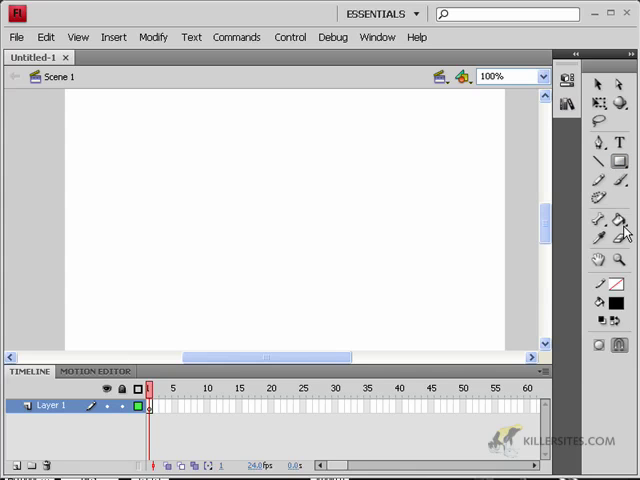
{"action": "mouse_move", "coordinate": [620, 304]}
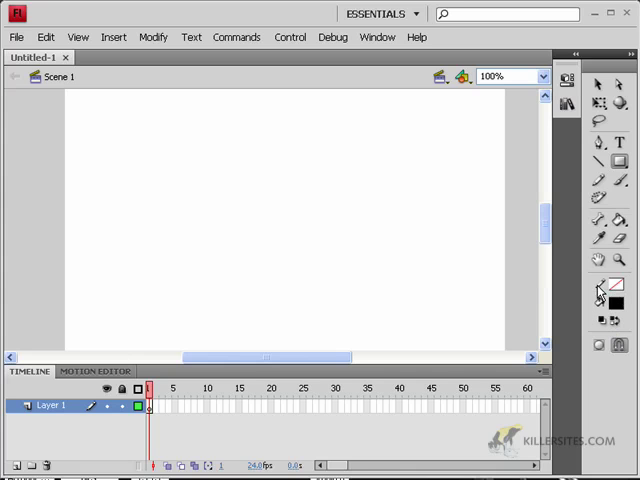
{"action": "mouse_move", "coordinate": [618, 288]}
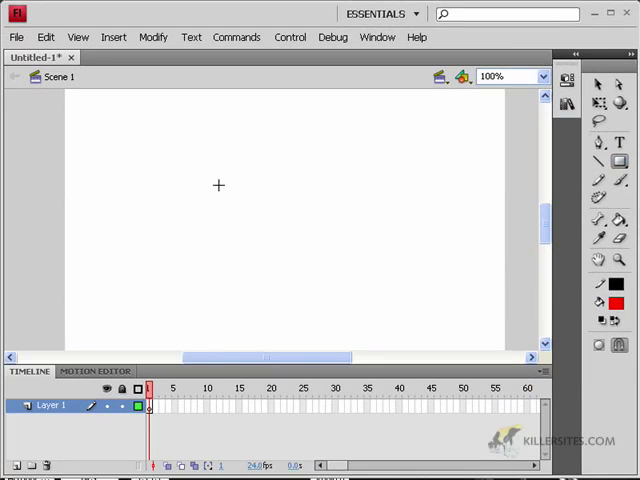
Draw a red-filled, black-outlined square near the top-left of the stage
{"action": "left_click_drag", "start_coordinate": [124, 152], "coordinate": [190, 224]}
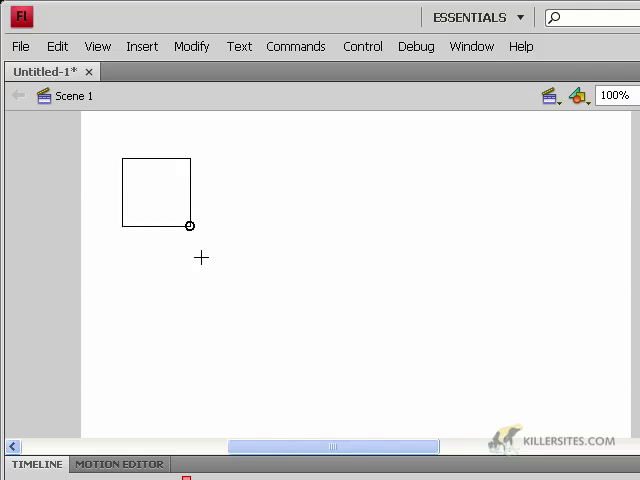
{"action": "left_click_drag", "start_coordinate": [190, 224], "coordinate": [248, 256]}
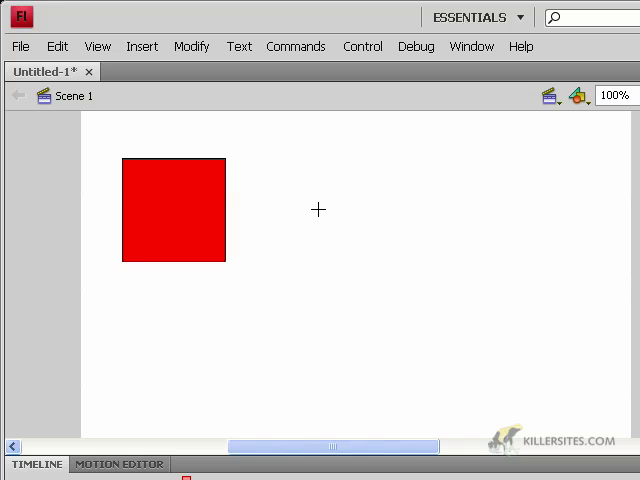
{"action": "mouse_move", "coordinate": [218, 188]}
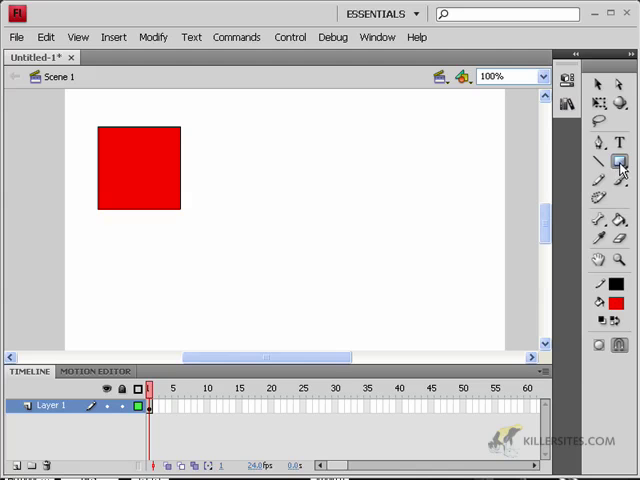
{"action": "mouse_move", "coordinate": [620, 164]}
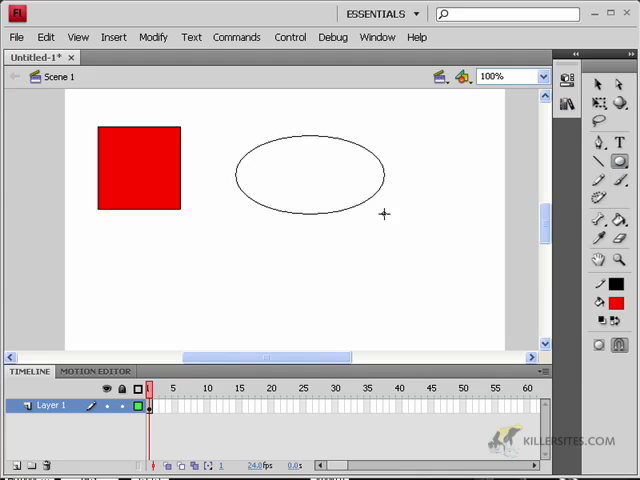
Draw a red oval right of the square and a red circle below it
{"action": "left_click", "coordinate": [310, 170]}
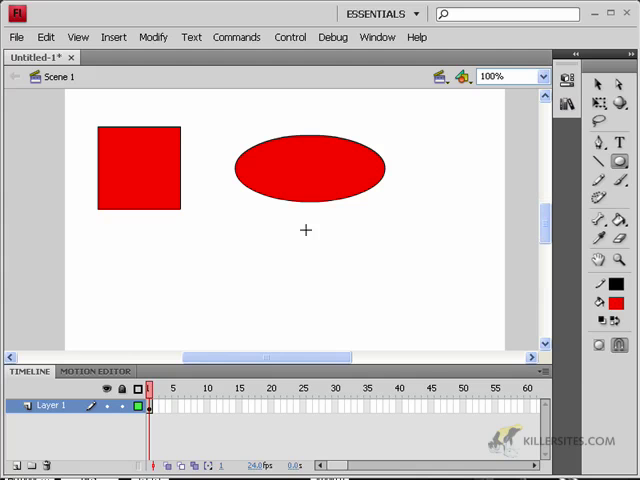
{"action": "left_click_drag", "start_coordinate": [306, 232], "coordinate": [424, 296]}
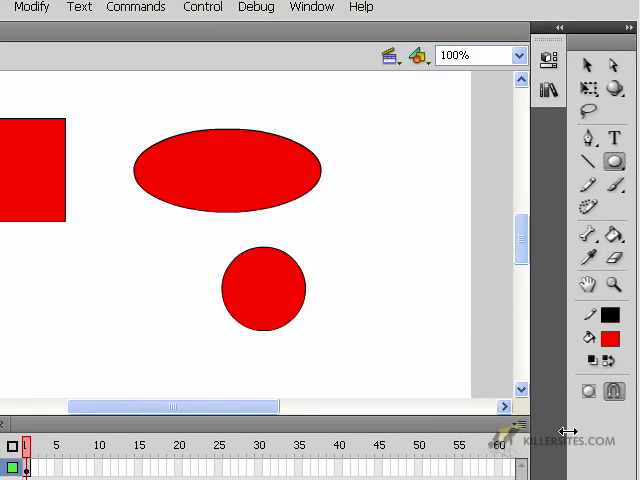
{"action": "mouse_move", "coordinate": [588, 390]}
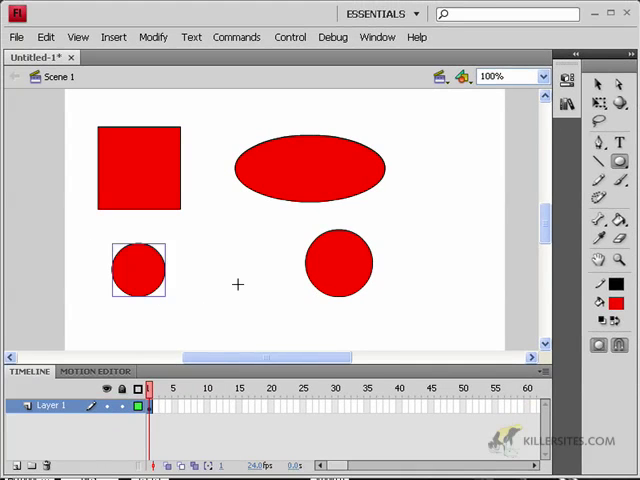
{"action": "mouse_move", "coordinate": [208, 290]}
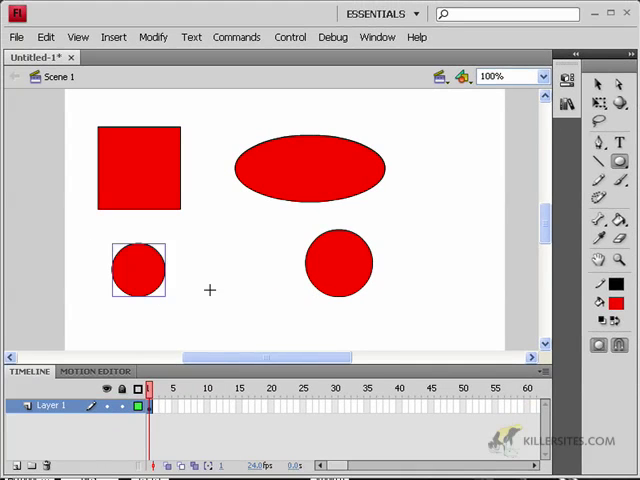